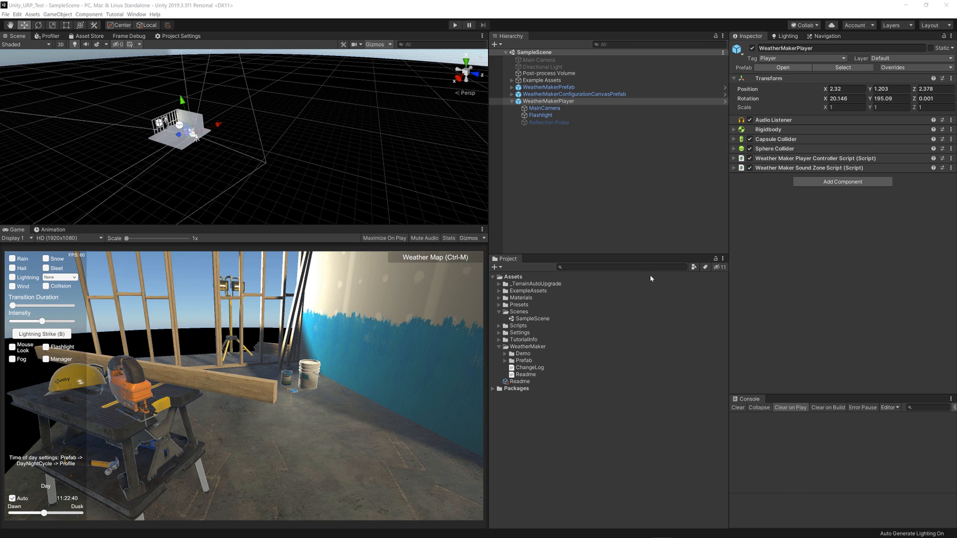
mouse_move(128, 90)
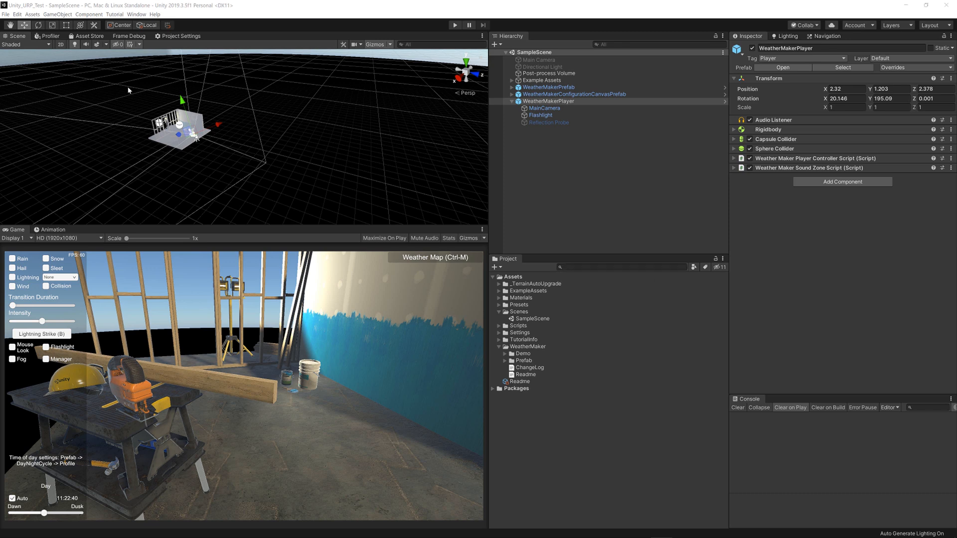
mouse_move(82, 54)
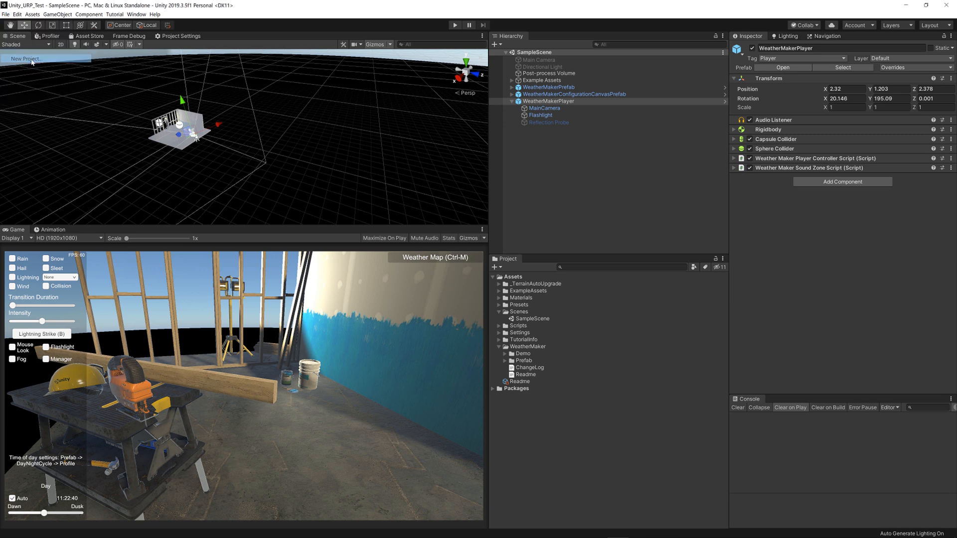
Step: Open and cancel the New Project dialog, then collapse the WeatherMaker folder
left_click(25, 59)
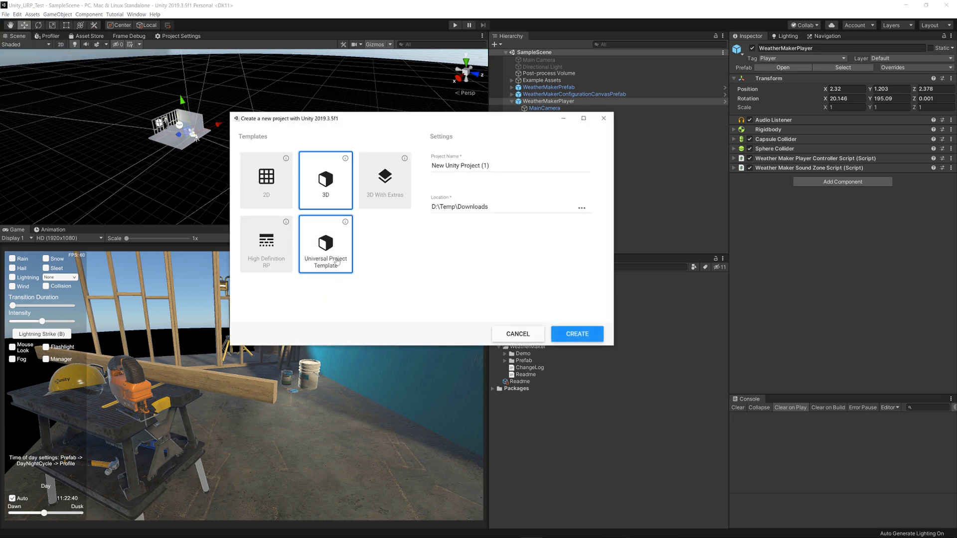
left_click(517, 334)
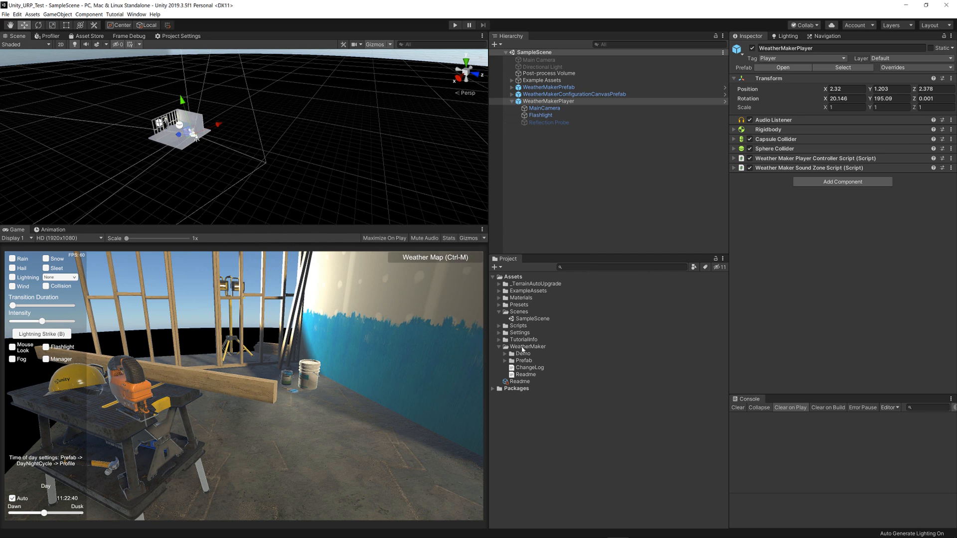
left_click(499, 347)
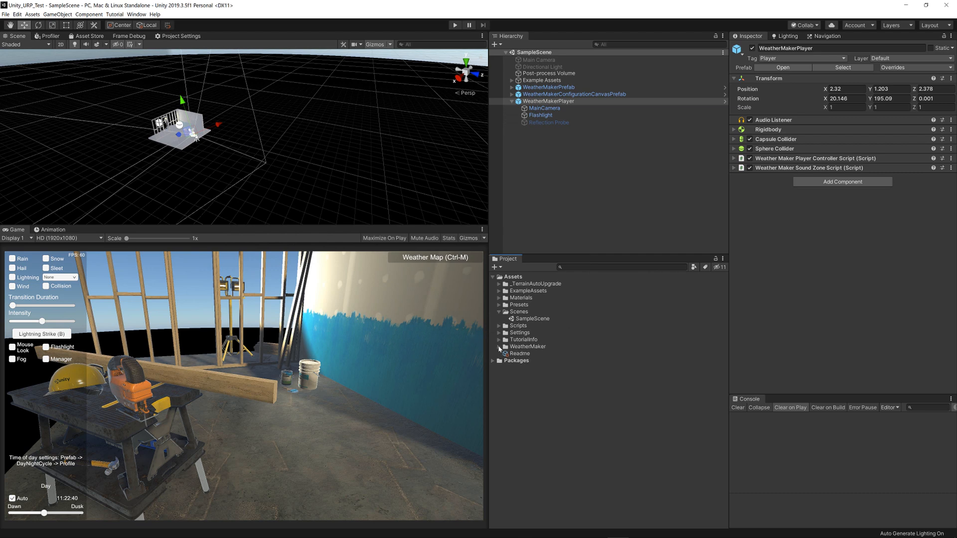
Step: Browse WeatherMaker > Prefab and select the WeatherMakerURPForwardRenderer asset in the Inspector
left_click(137, 14)
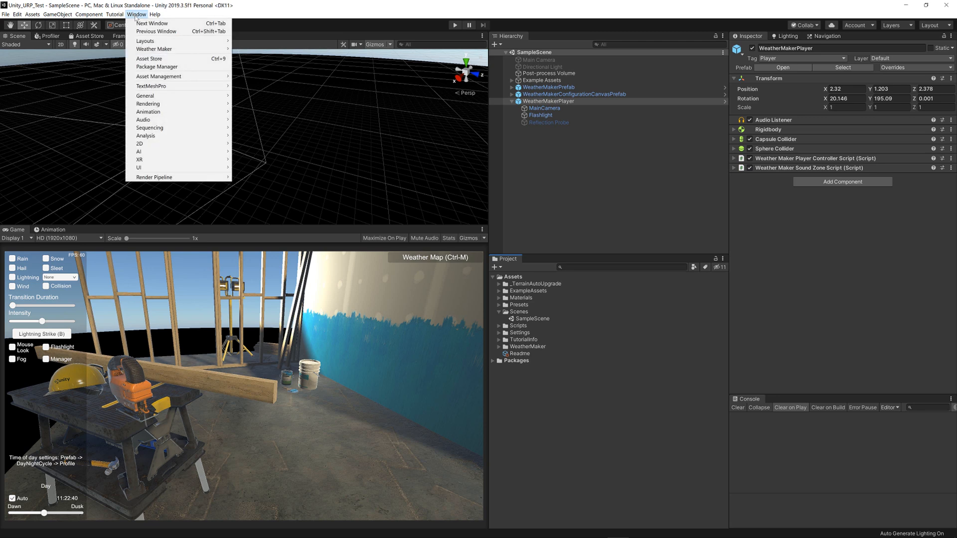
mouse_move(154, 49)
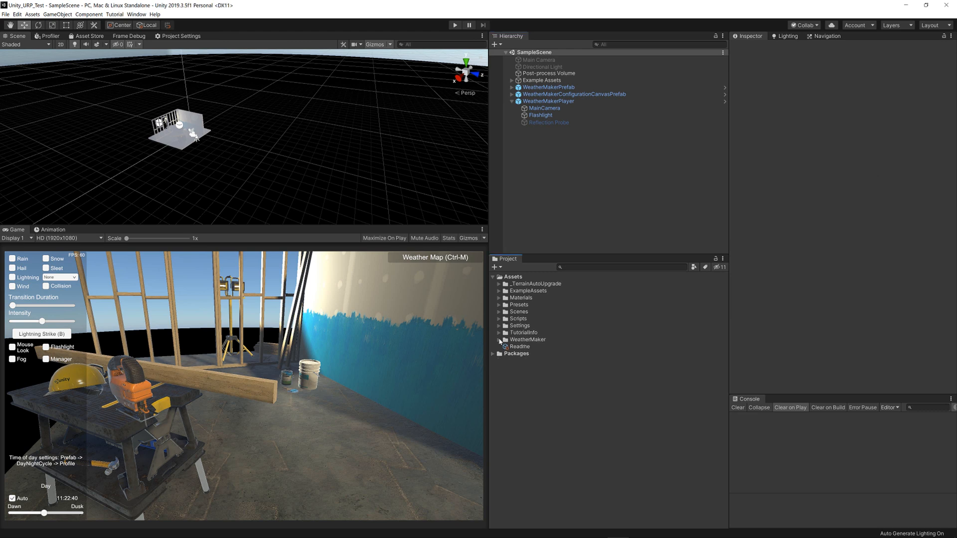
left_click(500, 340)
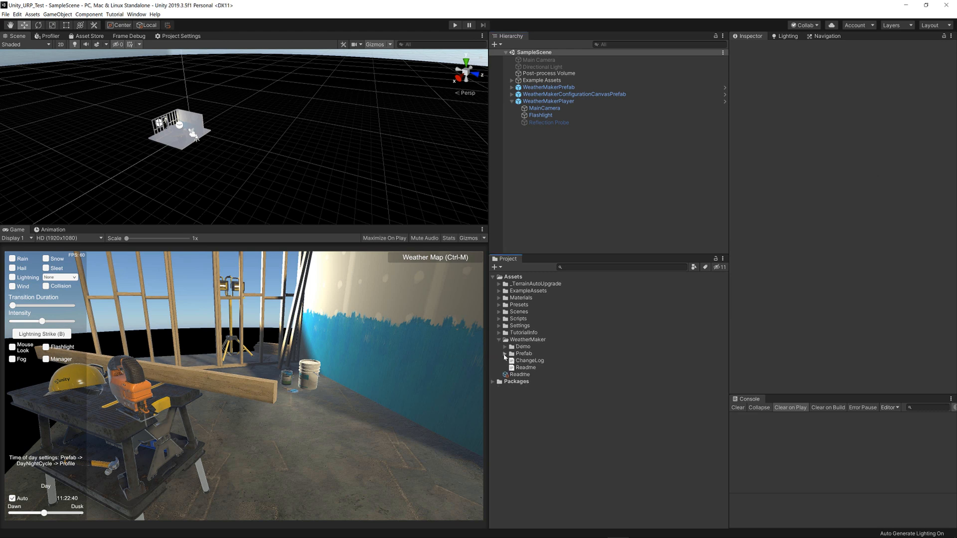
left_click(505, 354)
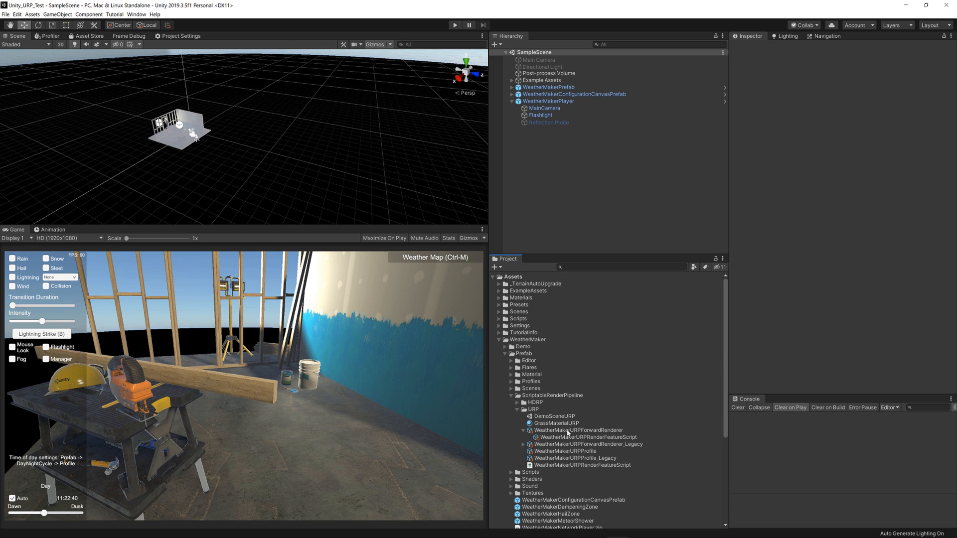
left_click(578, 431)
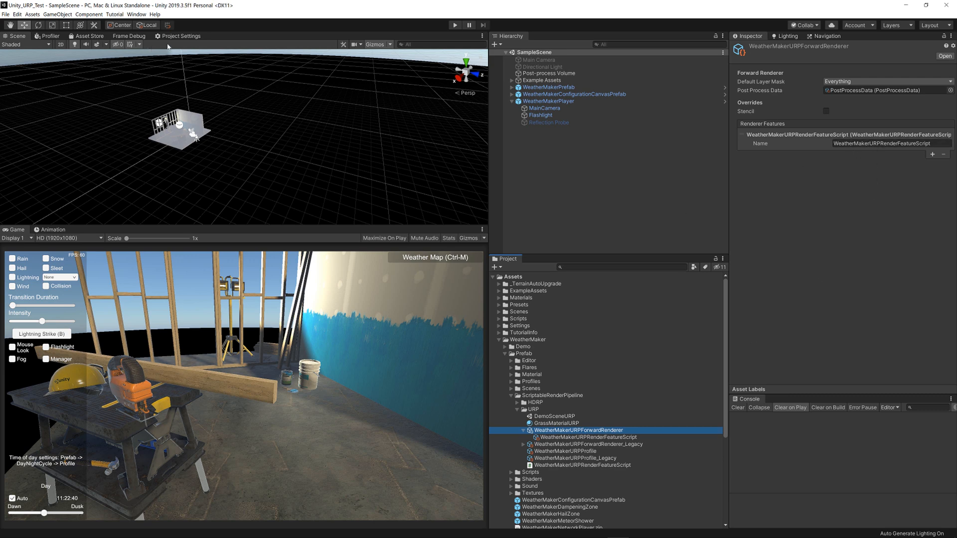
Step: Open Project Settings > Graphics to check the WeatherMakerURPProfile pipeline asset
left_click(179, 35)
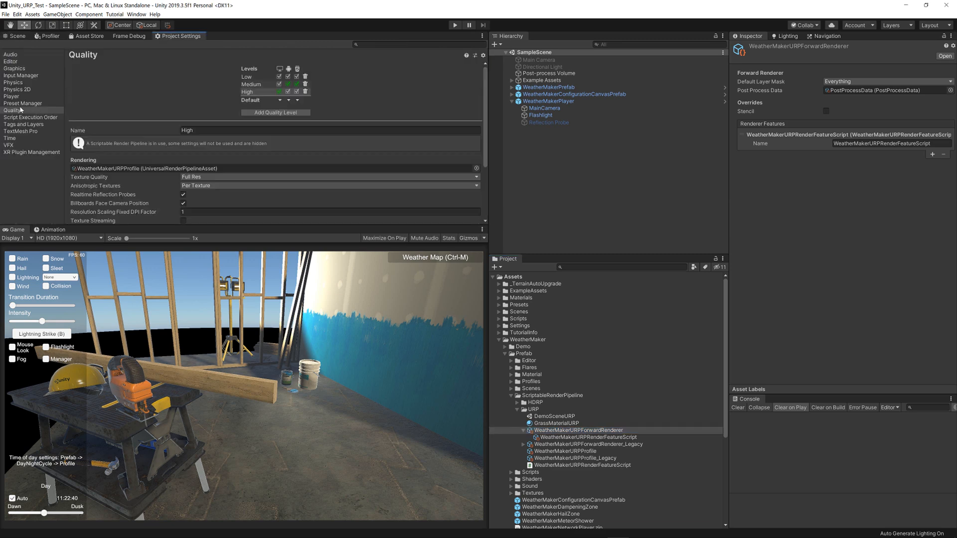
left_click(15, 68)
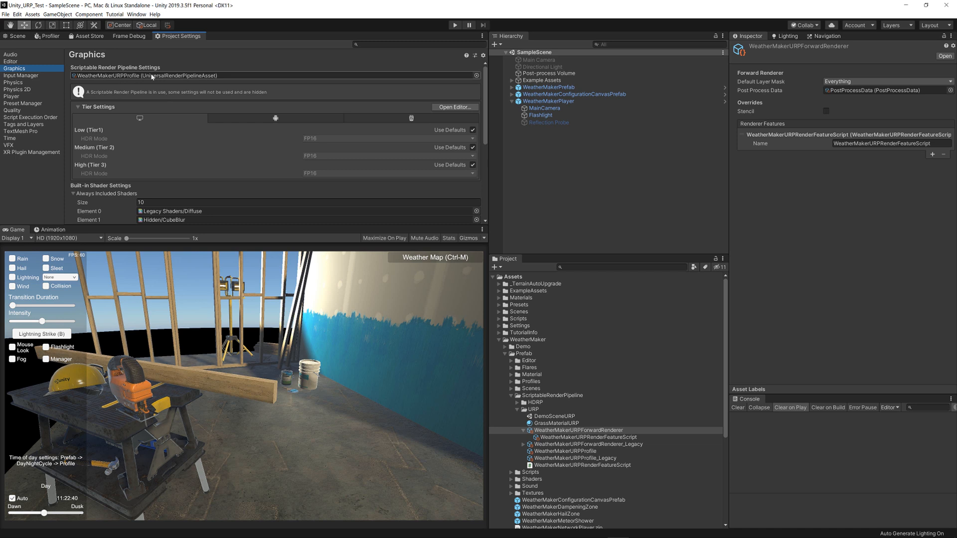
mouse_move(190, 76)
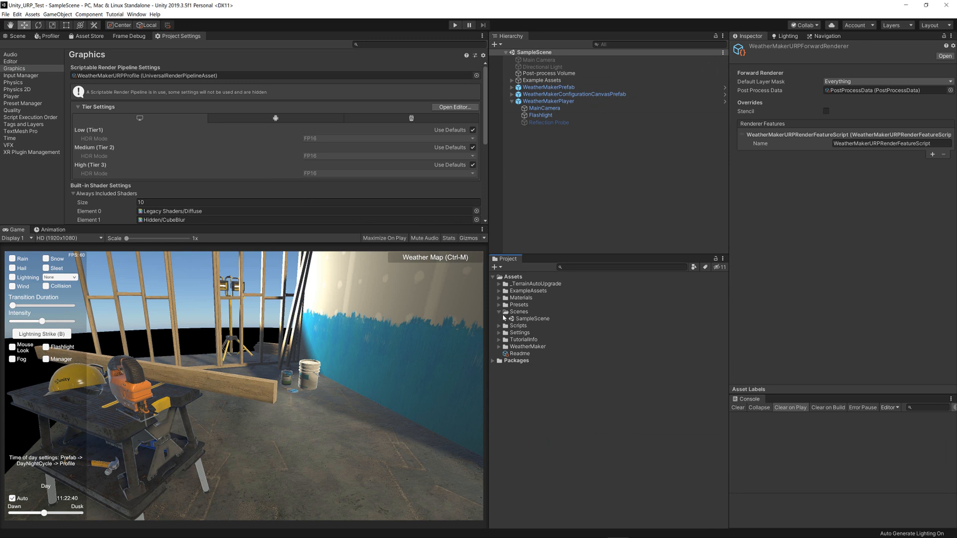
Step: Select SampleScene and expand the WeatherMaker Prefab folder
left_click(532, 318)
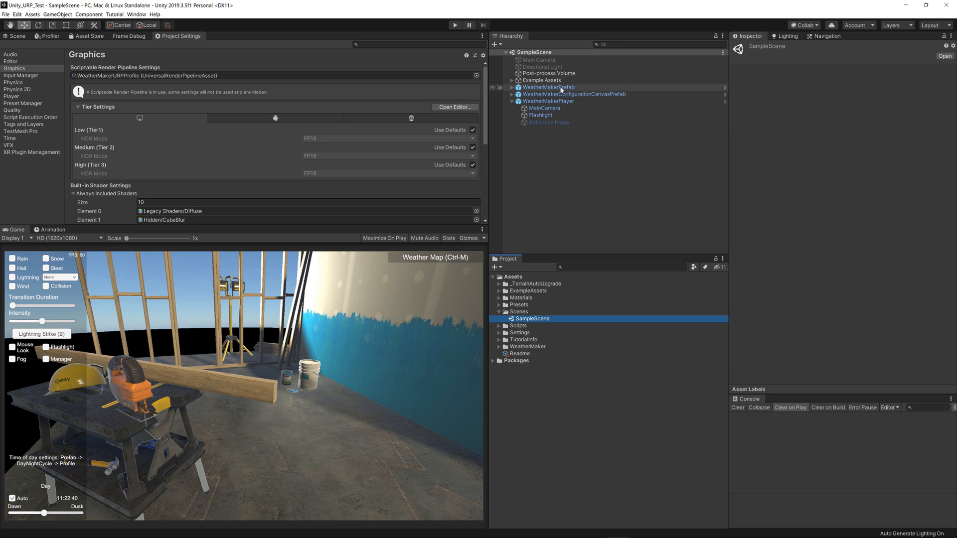
left_click(493, 346)
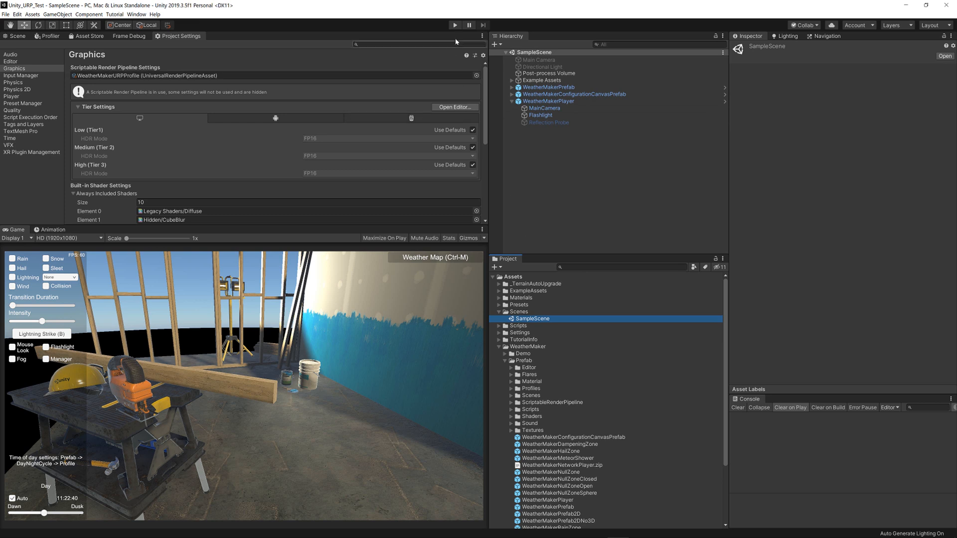
Step: Enter Play mode and pick the Medium-Heavy-Scattered cloud preset
left_click(455, 25)
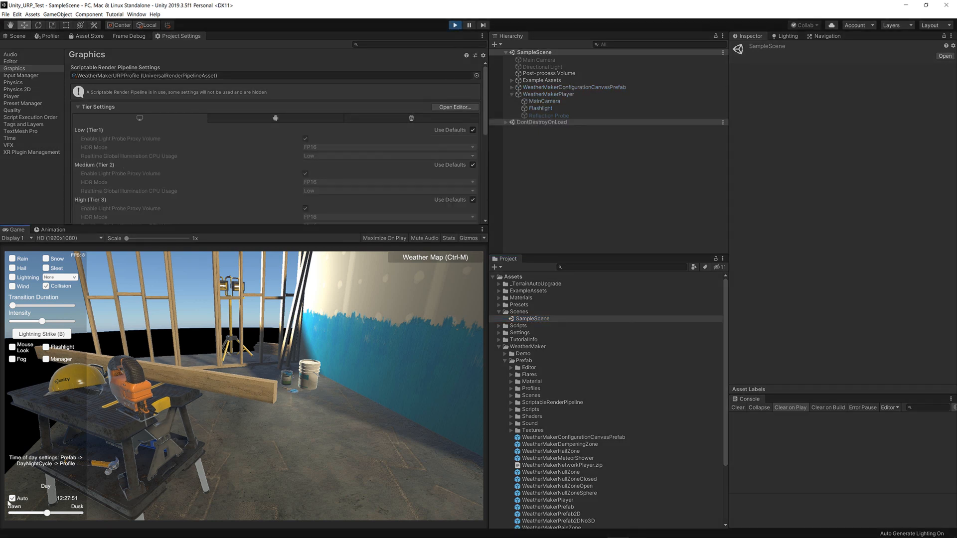
left_click(59, 277)
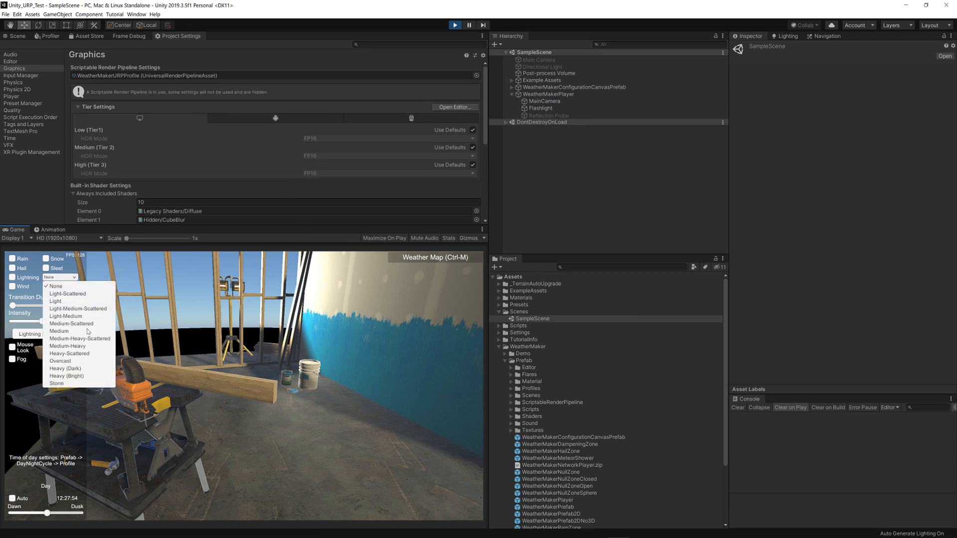
left_click(68, 346)
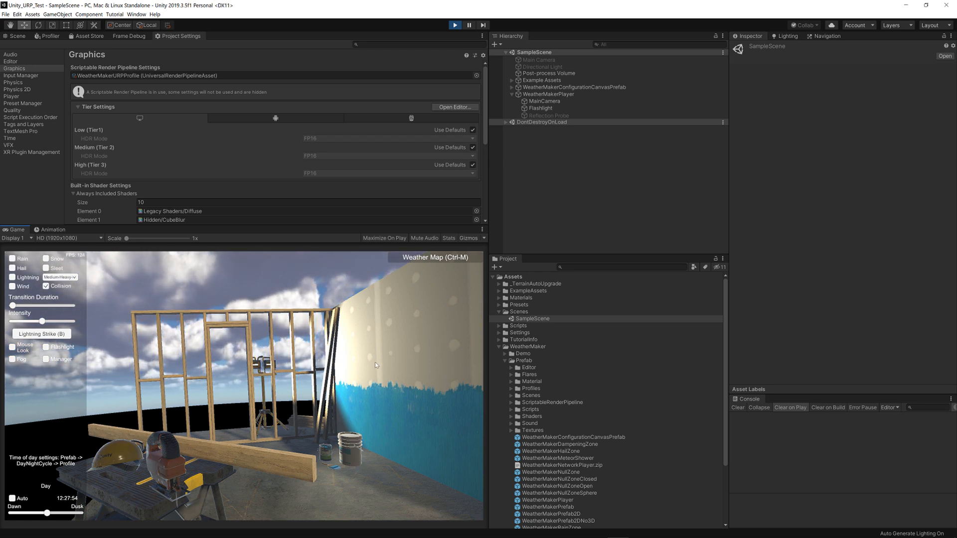
mouse_move(225, 404)
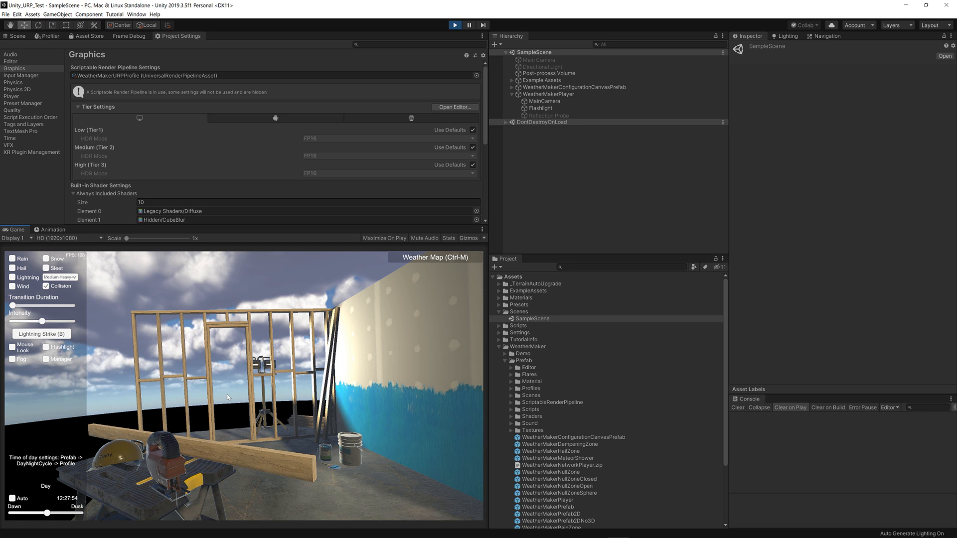
mouse_move(453, 400)
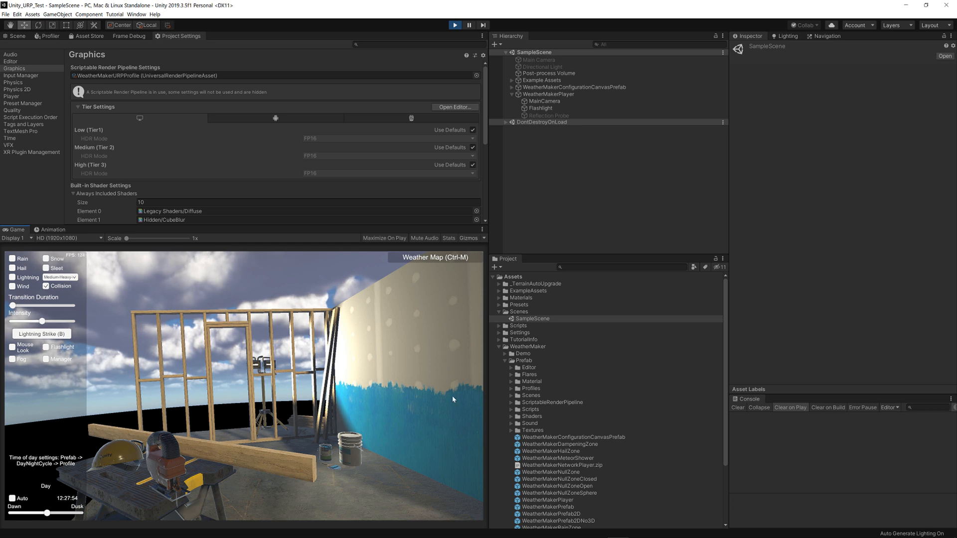
mouse_move(453, 402)
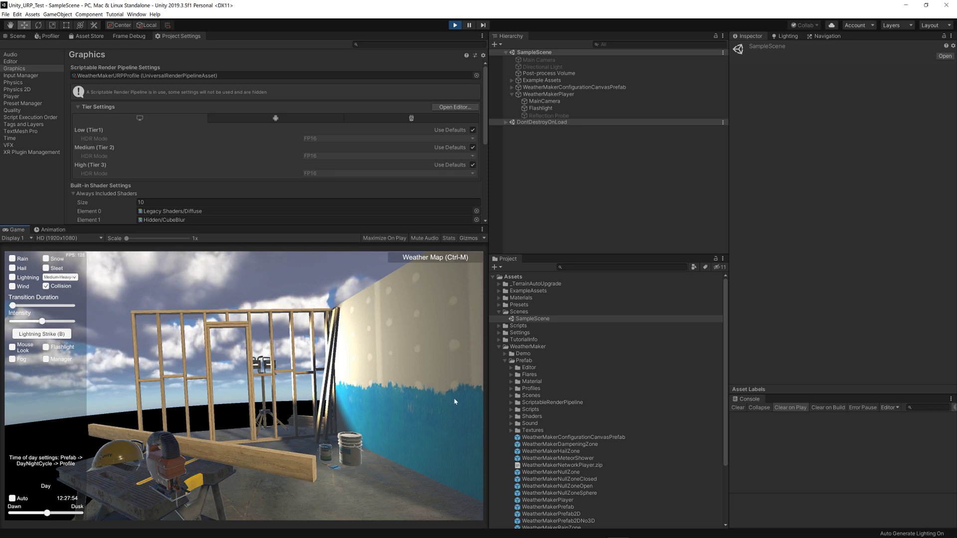
mouse_move(413, 378)
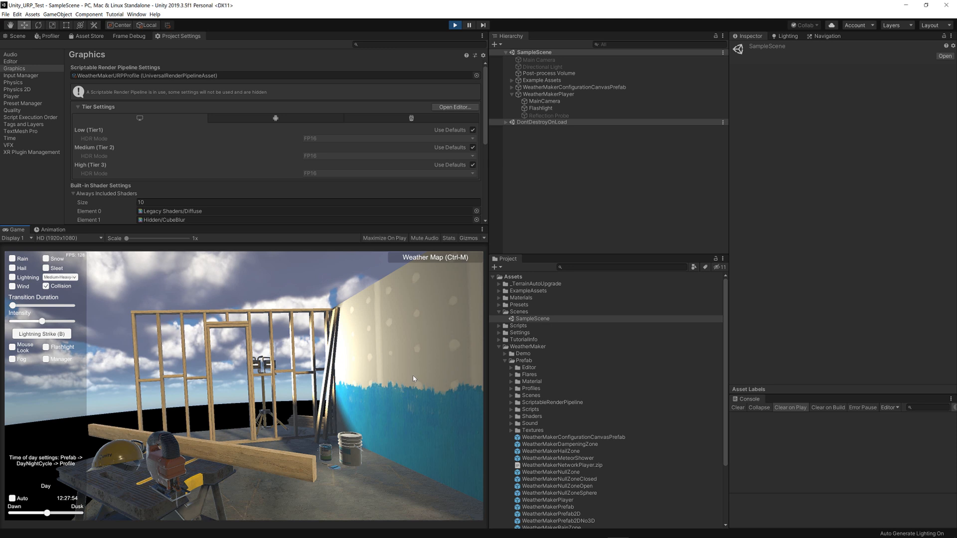